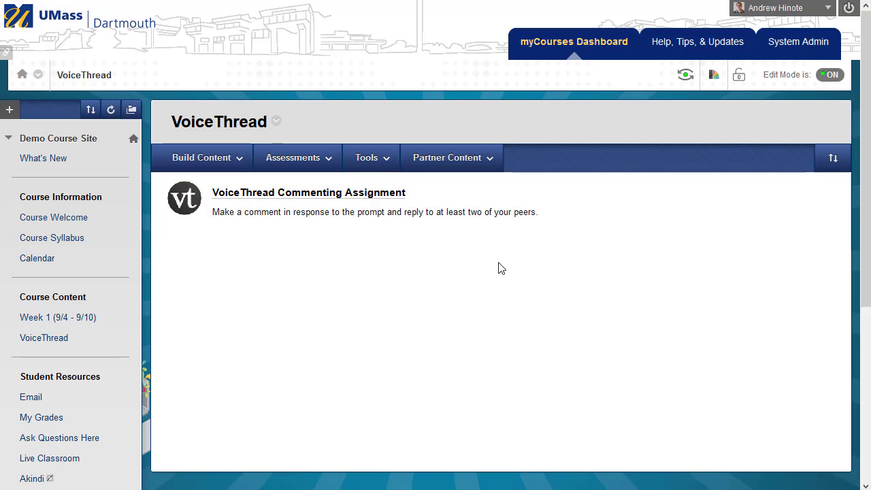
mouse_move(471, 269)
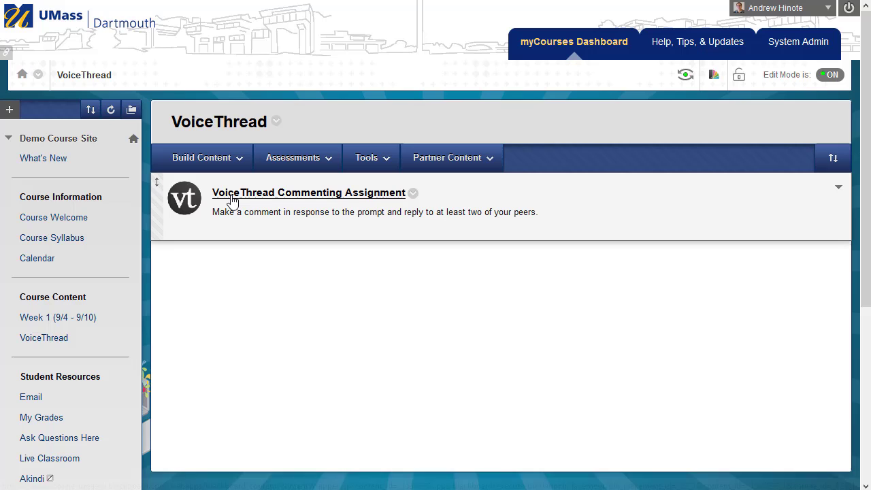
mouse_move(334, 205)
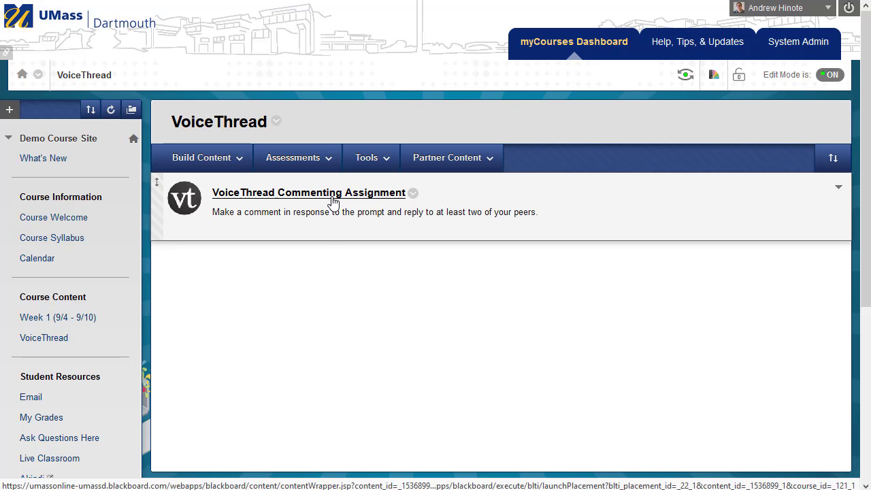
Enter the VoiceThread Commenting Assignment's setup and launch the Assignment Builder.
left_click(307, 193)
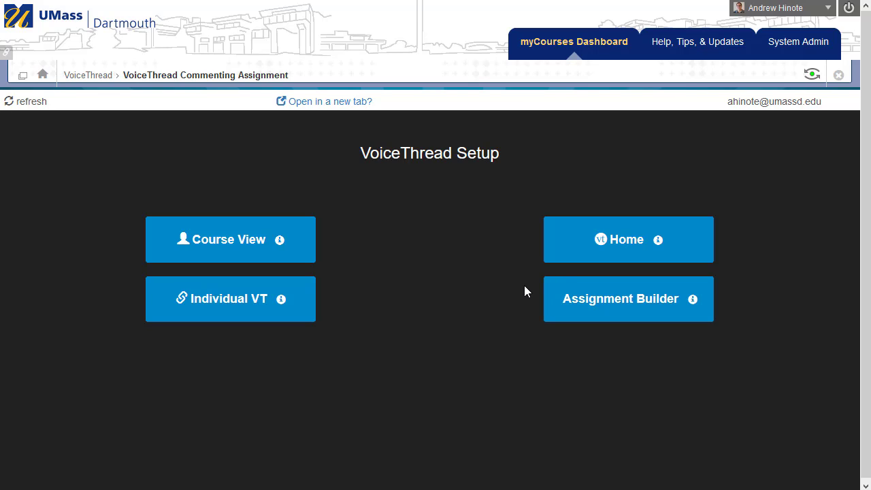
mouse_move(421, 338)
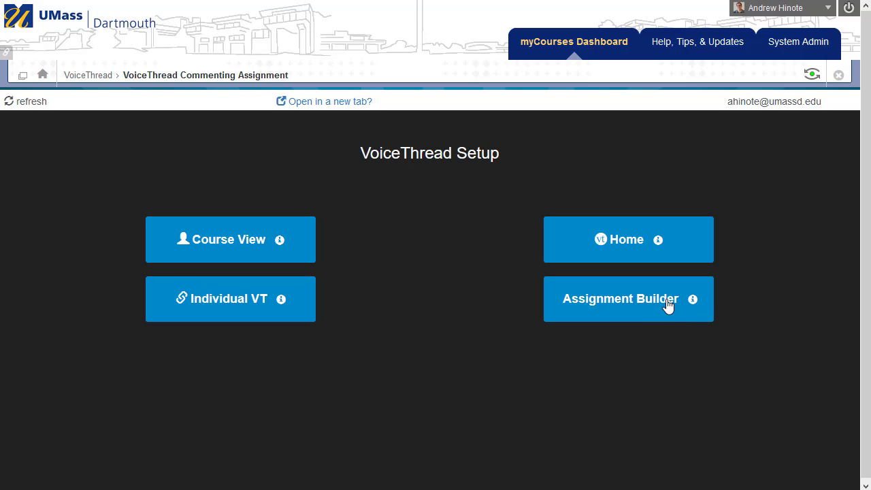
mouse_move(212, 319)
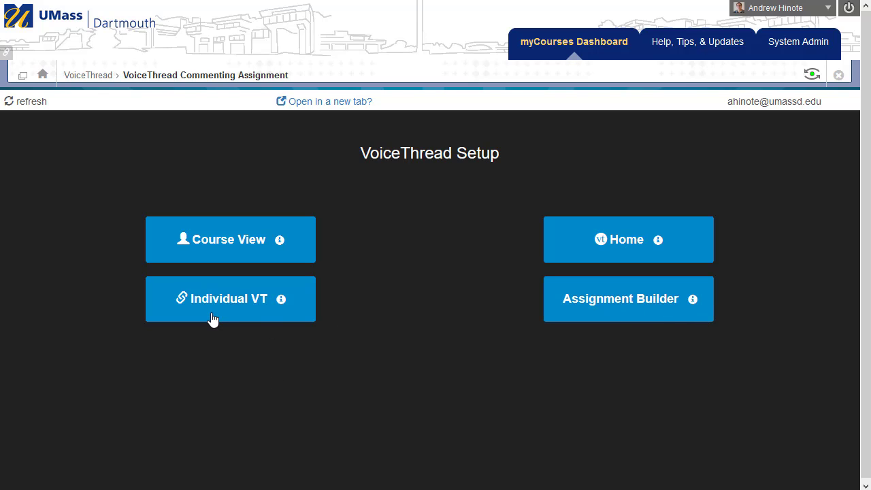
mouse_move(638, 304)
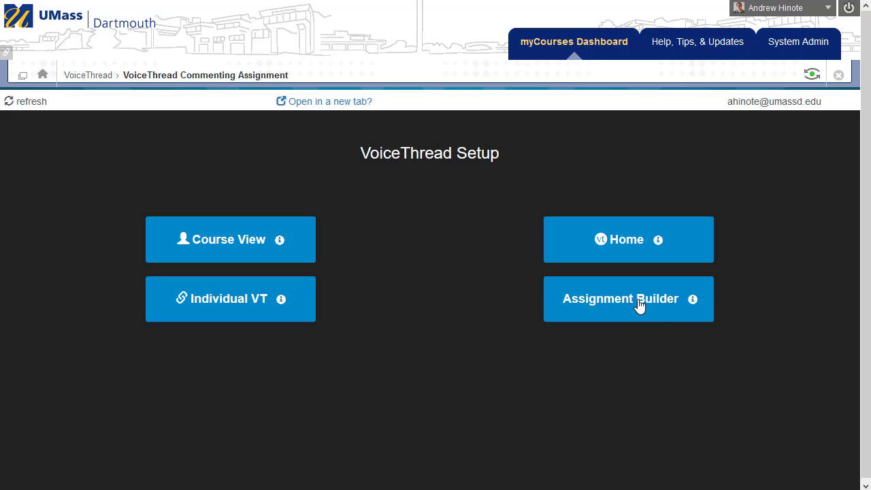
left_click(629, 299)
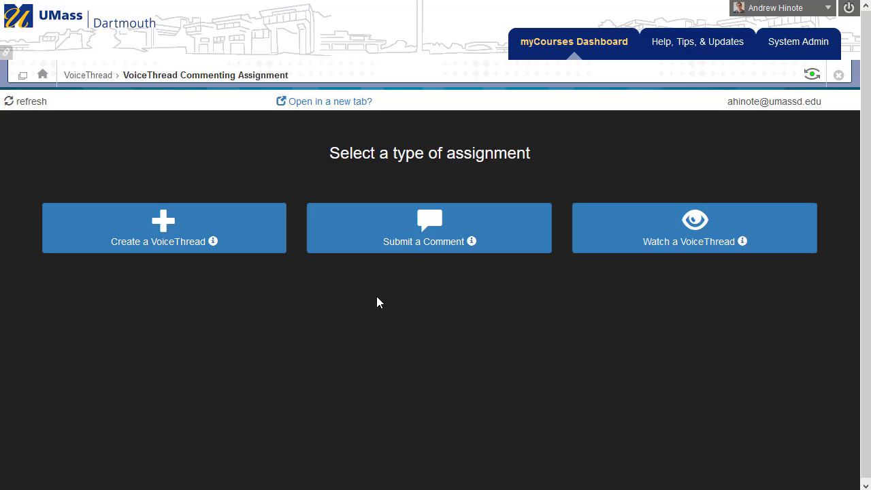
mouse_move(404, 292)
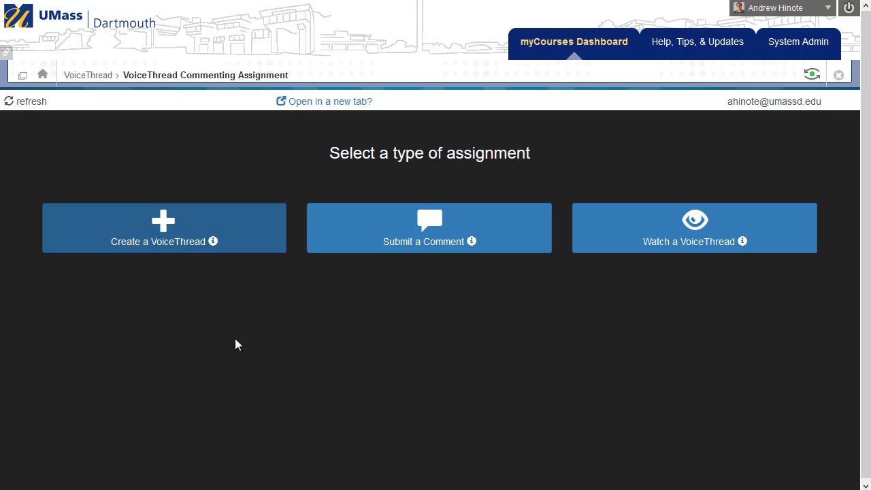
mouse_move(424, 242)
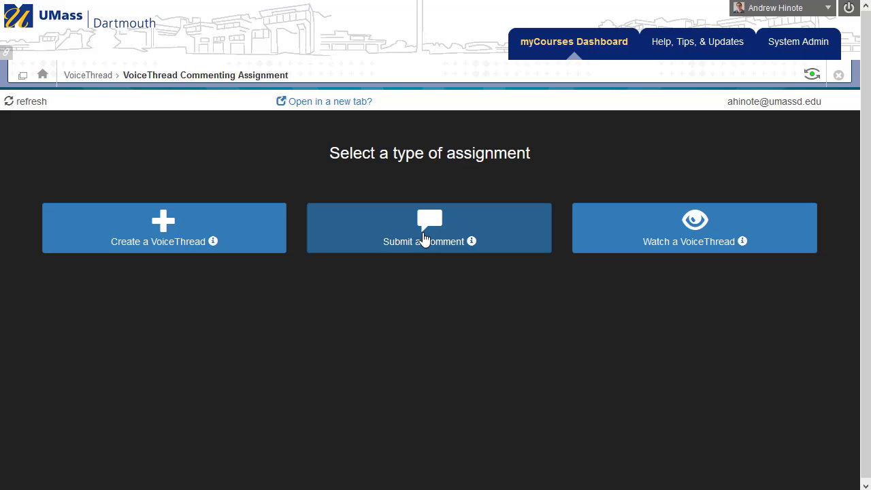
Choose Submit a Comment as the assignment type.
left_click(429, 228)
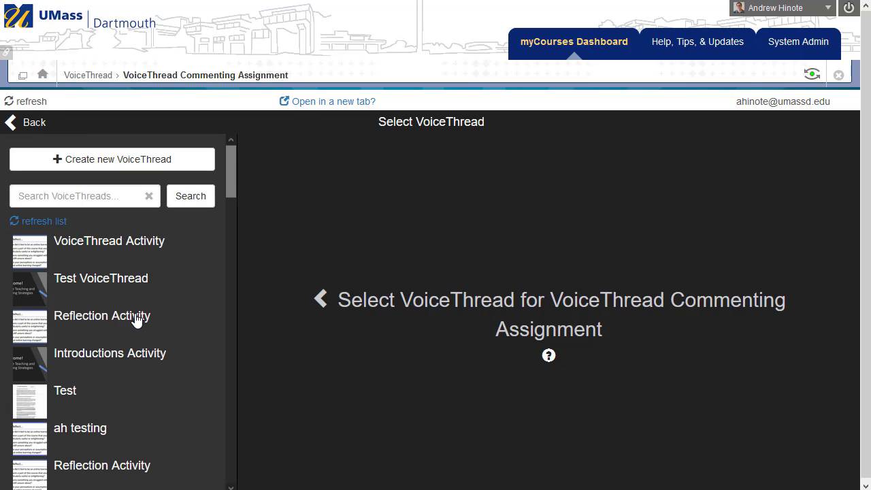
mouse_move(109, 327)
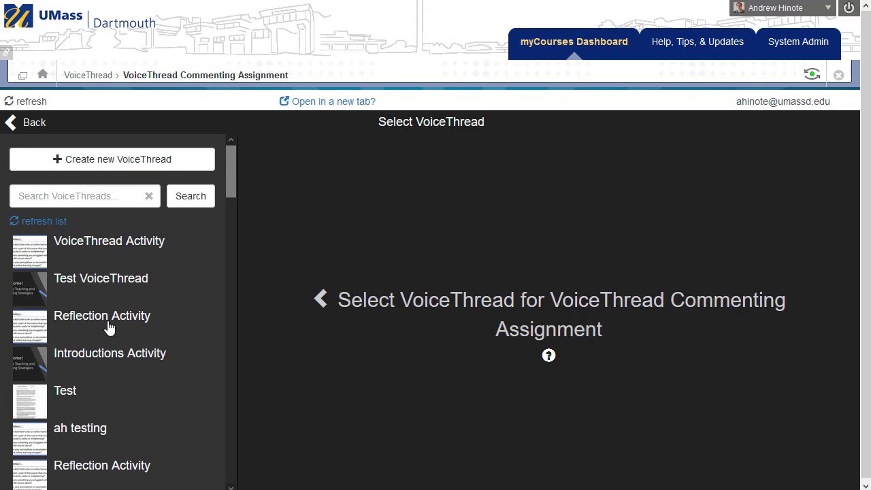
mouse_move(122, 291)
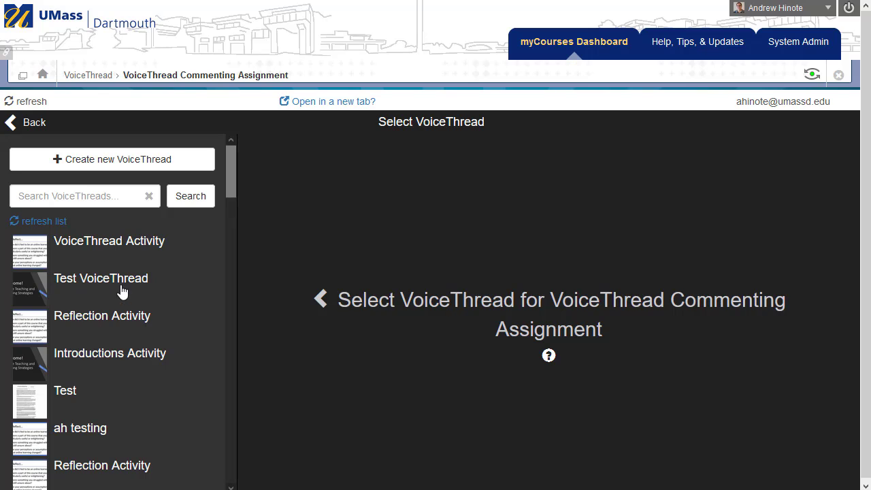
Select VoiceThread Activity as the thread for the commenting assignment.
left_click(108, 239)
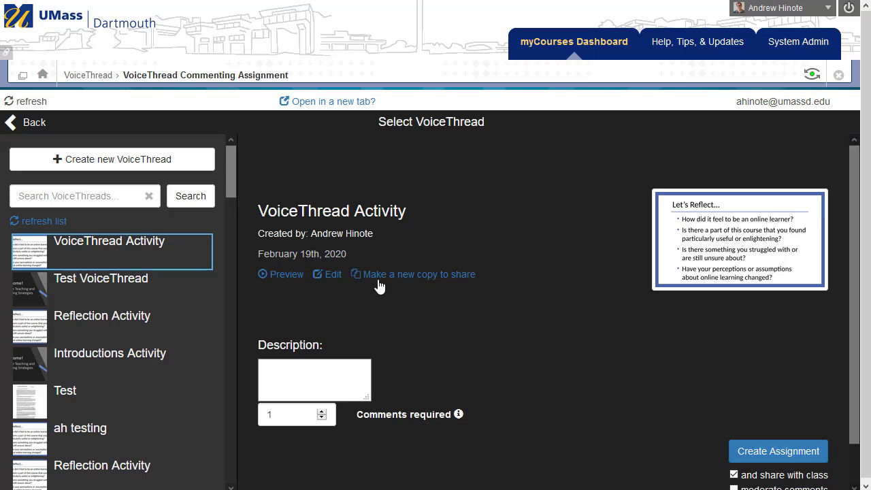
mouse_move(807, 444)
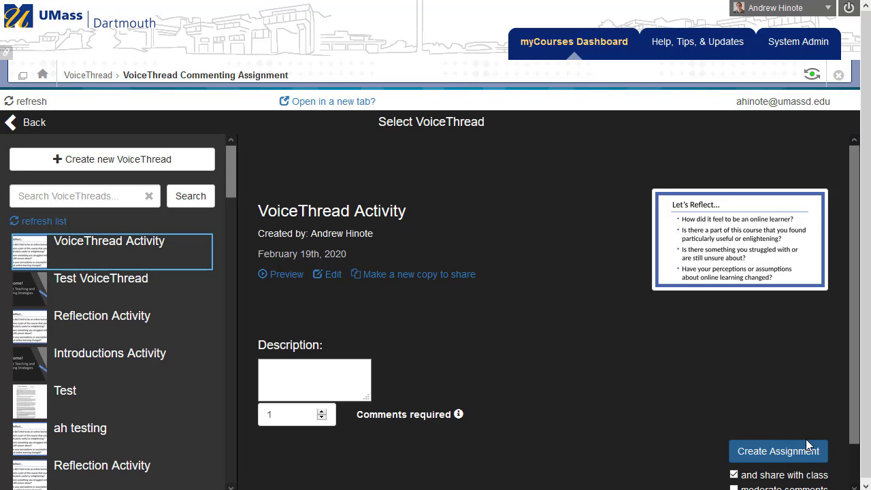
mouse_move(398, 291)
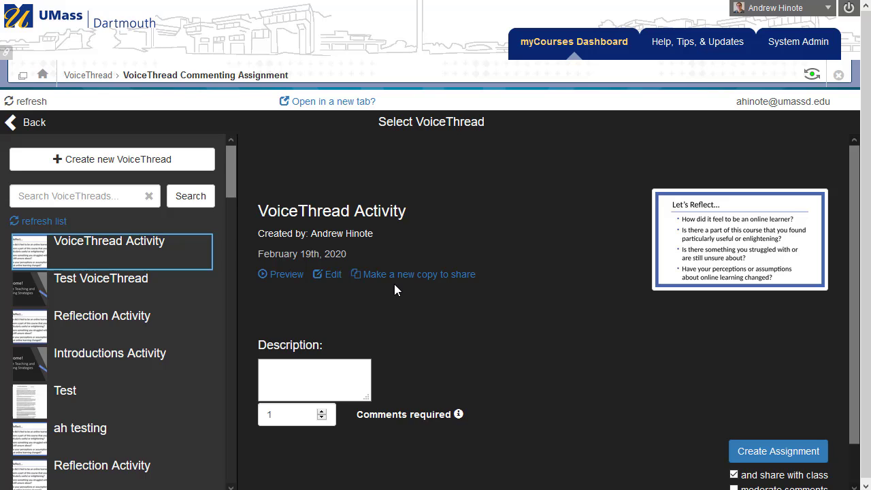
Make a new copy of VoiceThread Activity set to 'Don't include any comments'.
left_click(419, 274)
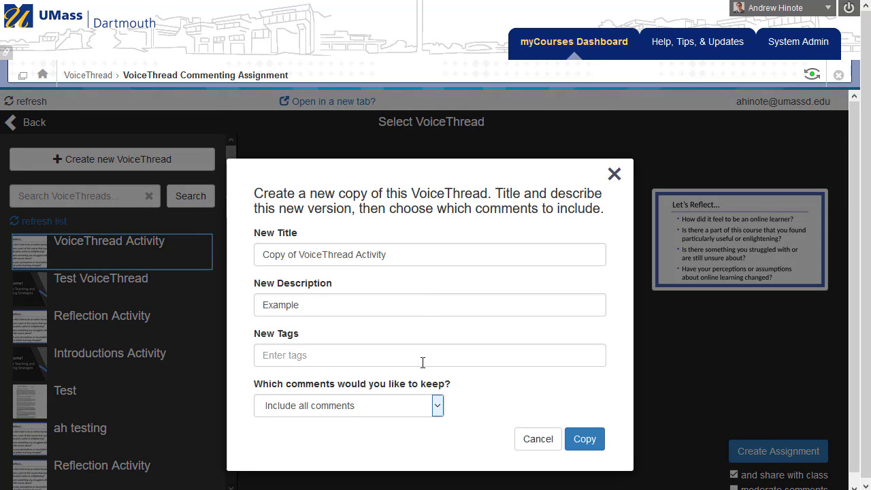
mouse_move(337, 396)
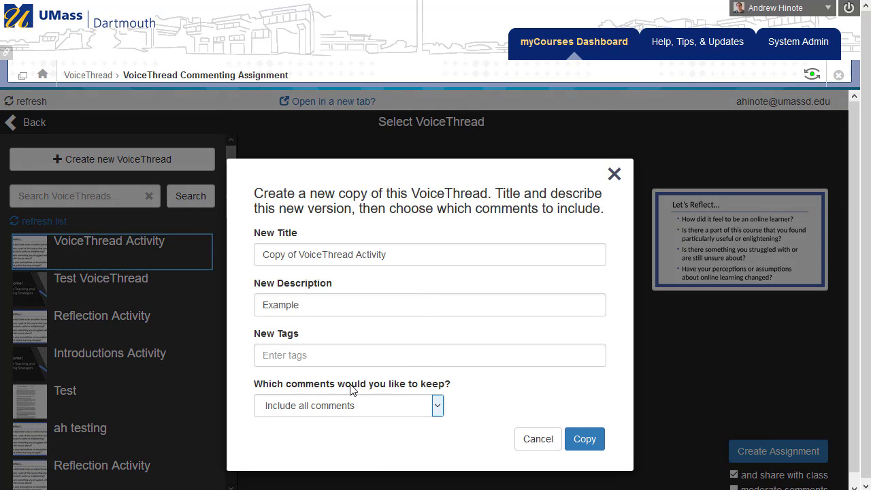
left_click(348, 405)
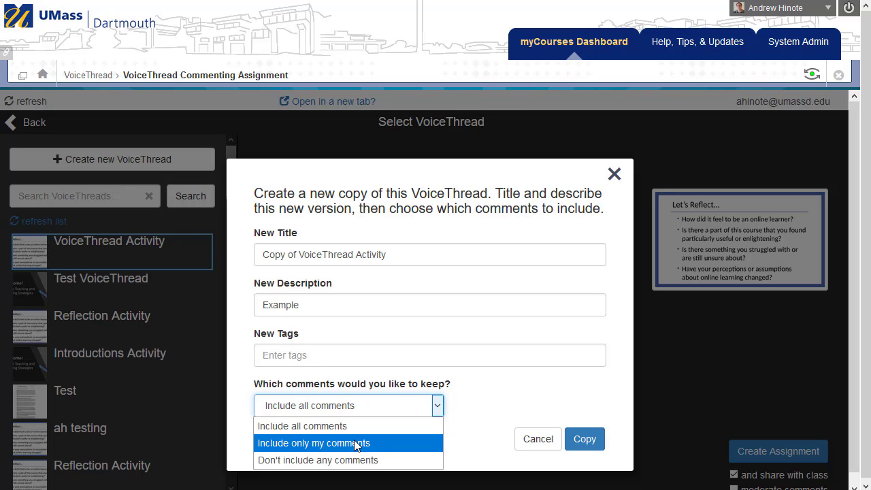
left_click(319, 460)
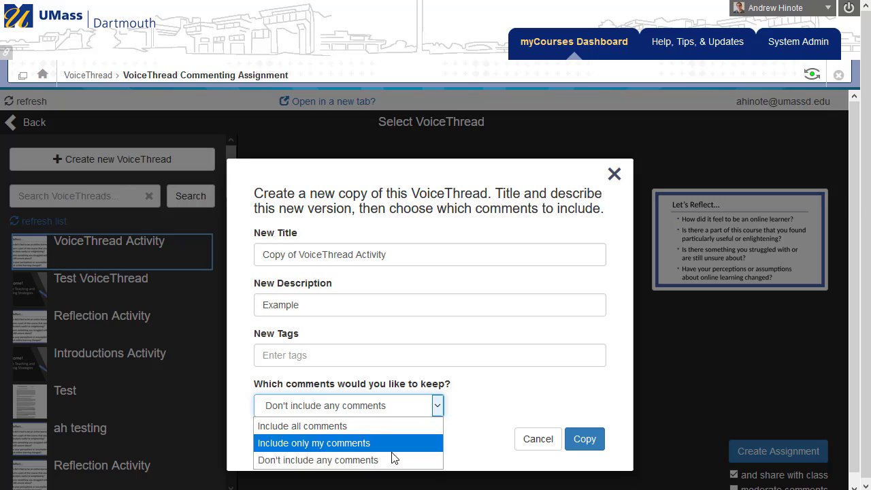
mouse_move(395, 460)
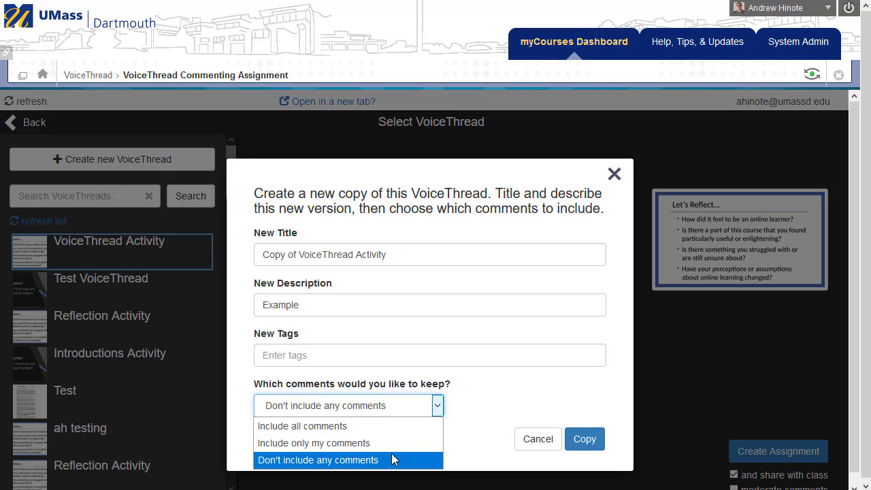
left_click(319, 460)
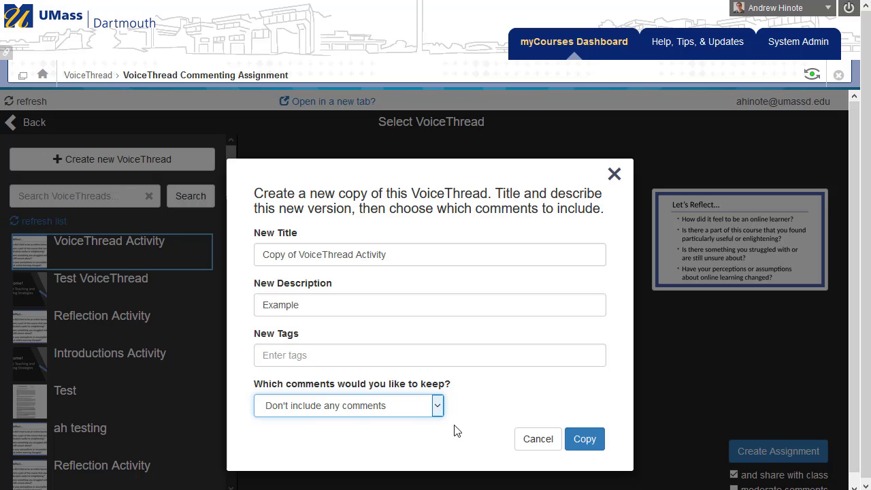
left_click(585, 439)
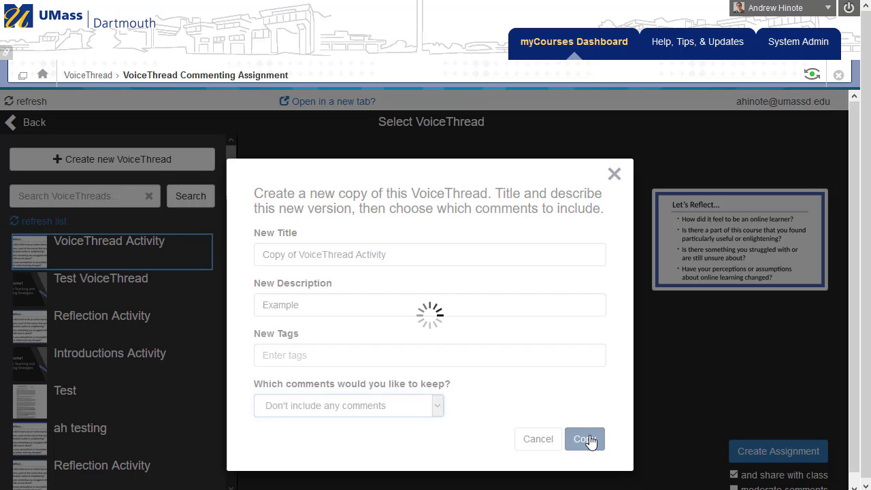
left_click(582, 438)
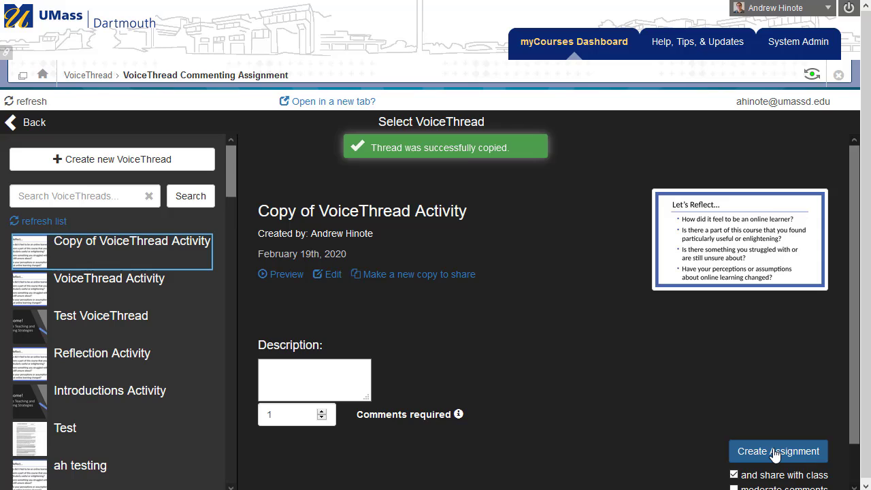
Create the commenting assignment from the new comment-free copy.
left_click(779, 452)
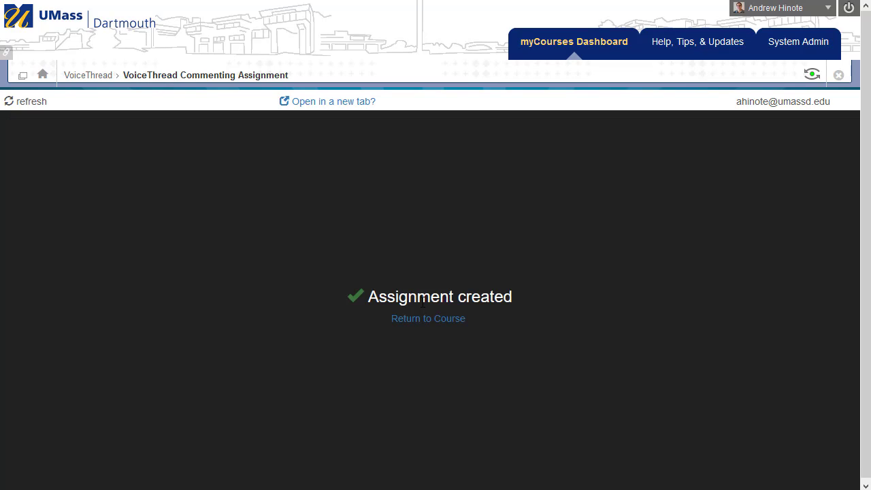